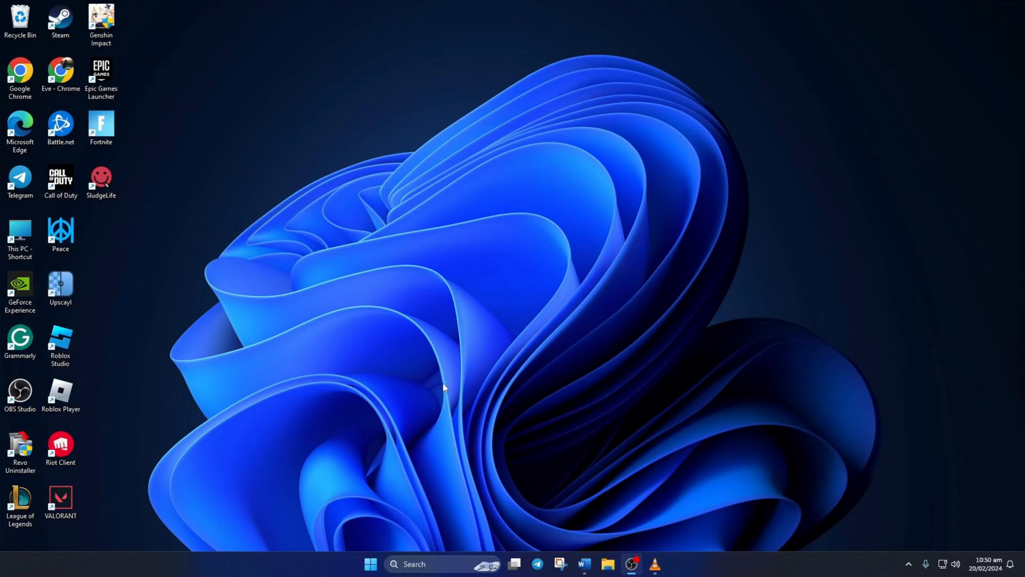
Launch Fortnite from the desktop and dismiss the LS-0013 launch failure message.
double_click(101, 129)
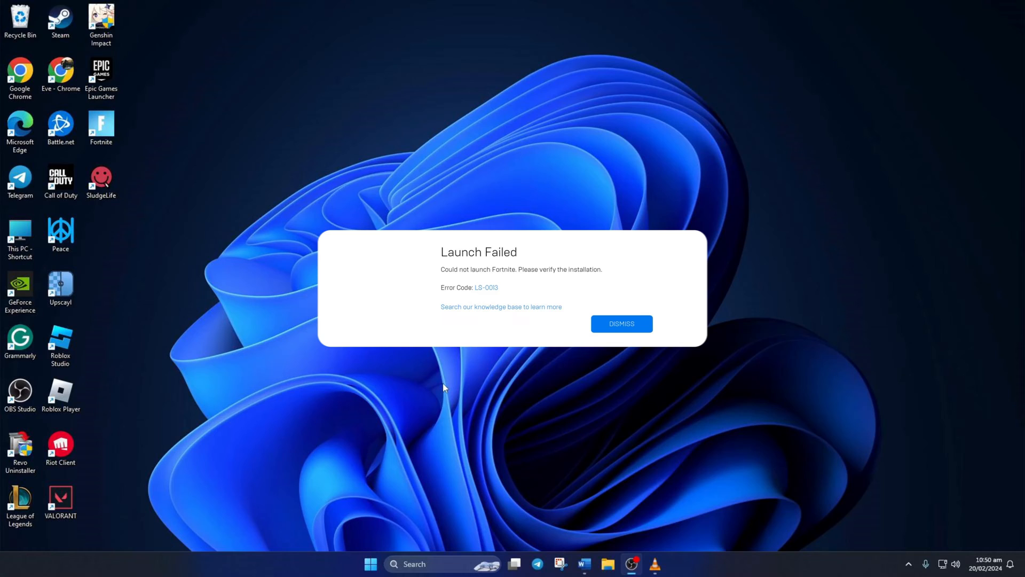
left_click(620, 324)
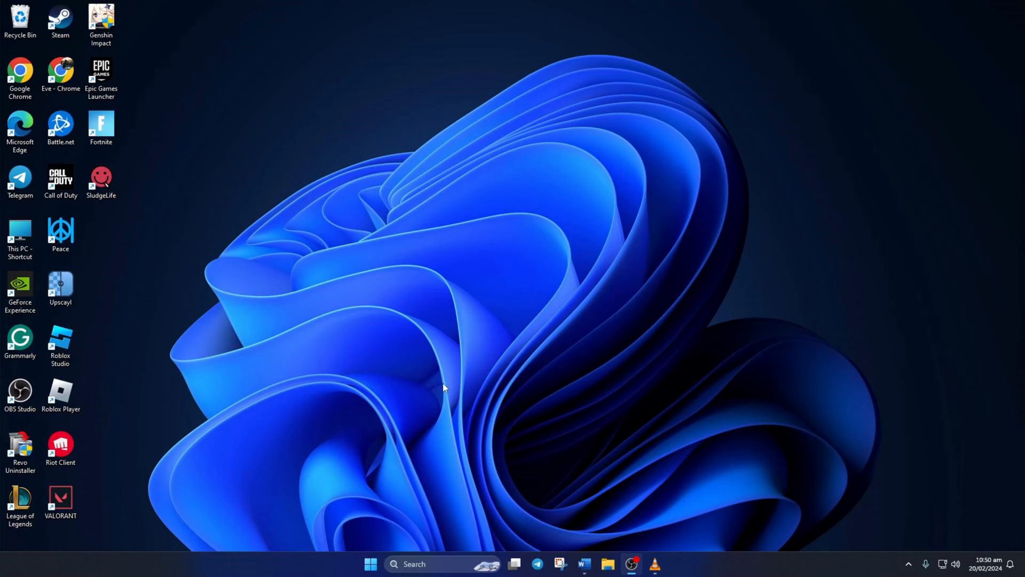
mouse_move(450, 563)
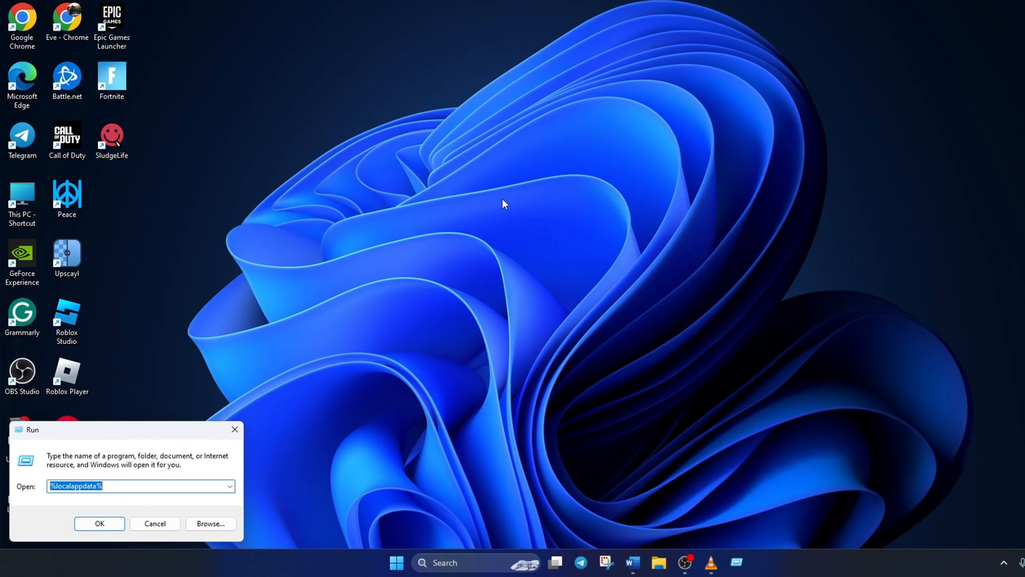
Go to %localappdata% > EpicGamesLauncher > Saved and delete the webcache_4430 folder.
type("%localap")
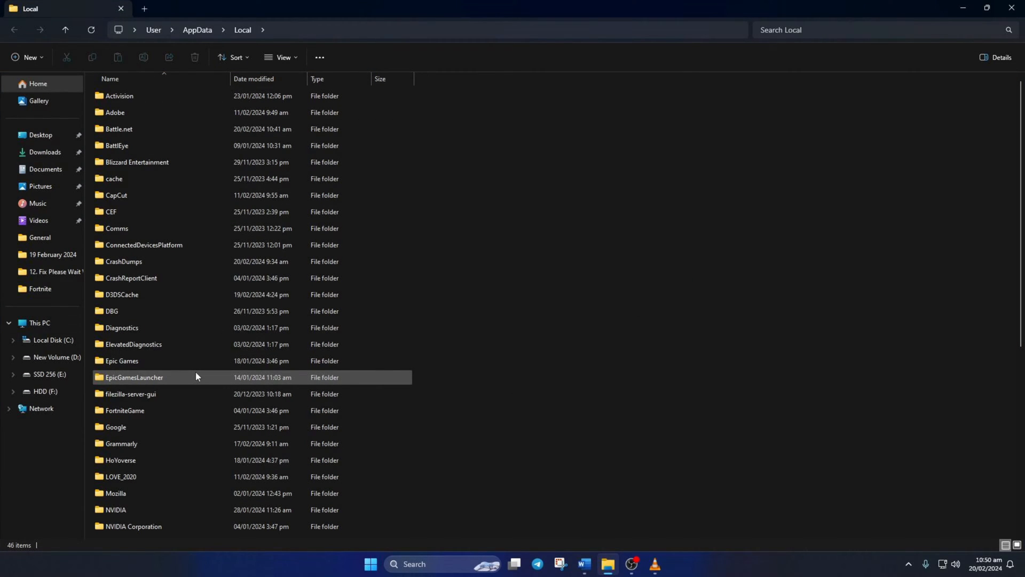
double_click(134, 377)
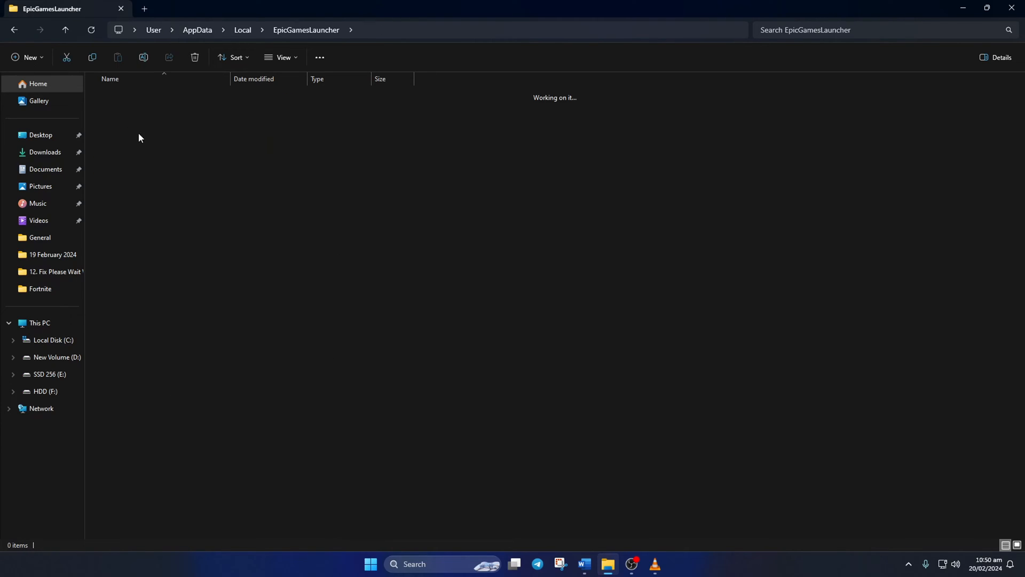
right_click(127, 178)
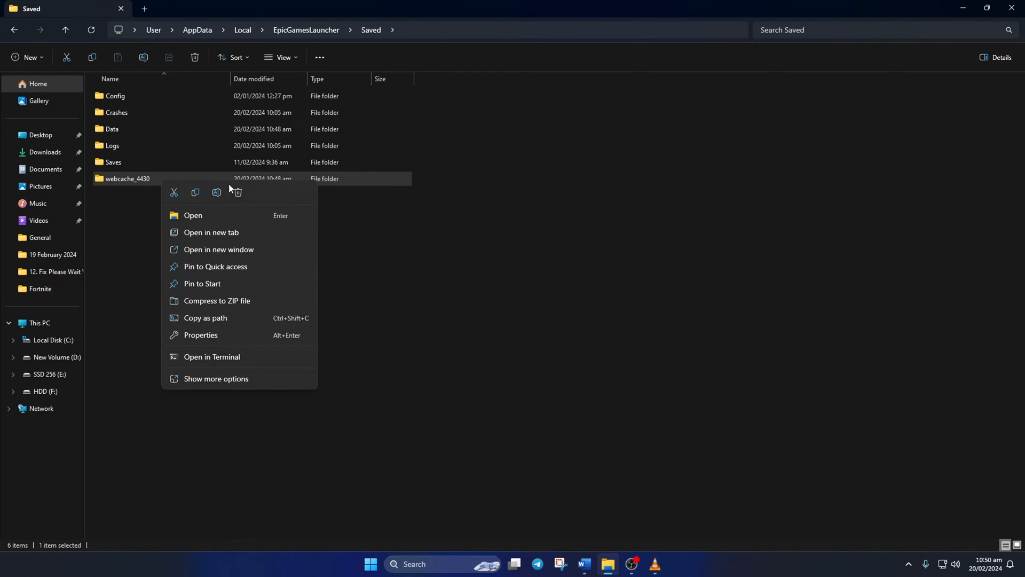
left_click(235, 191)
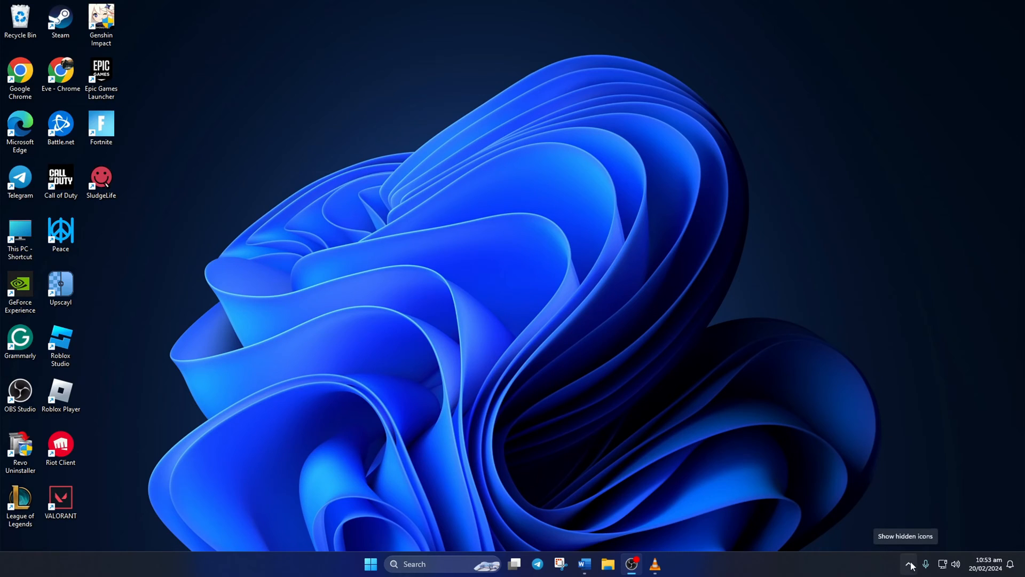
Quit the running Epic Games Launcher from the system tray.
left_click(910, 564)
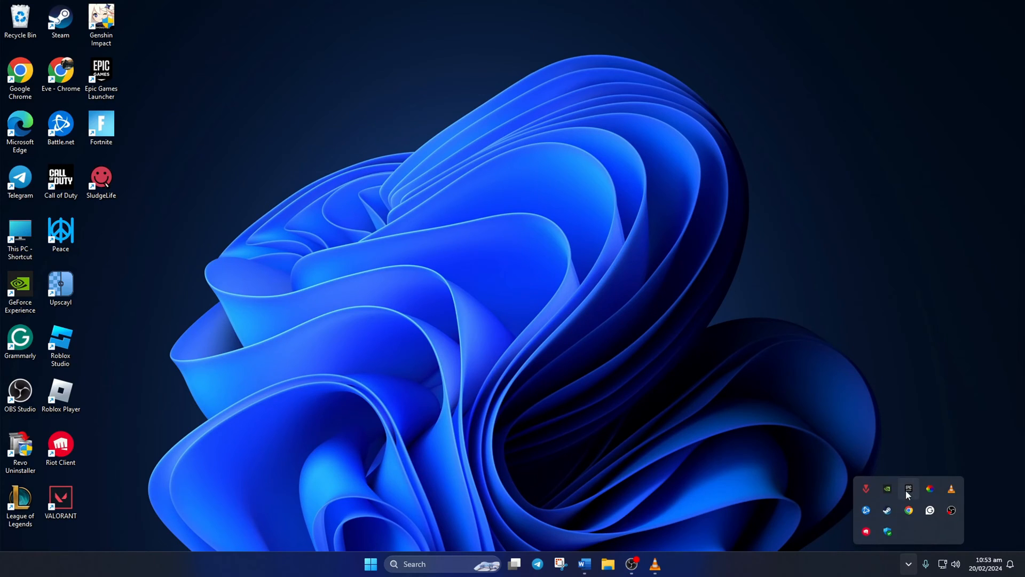
right_click(908, 488)
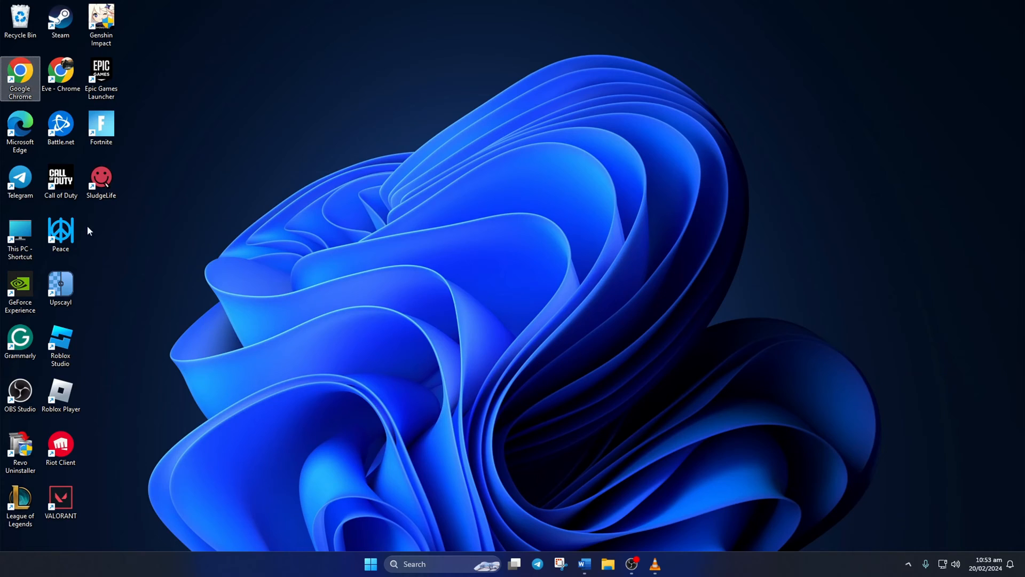
Run the Epic Games Launcher shortcut as administrator and approve the UAC prompt.
right_click(100, 75)
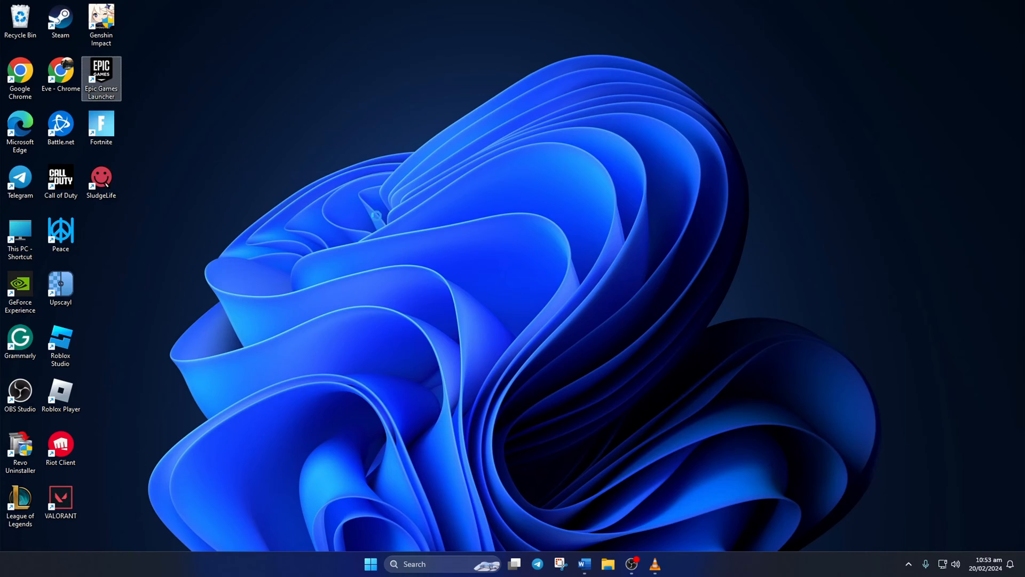
double_click(100, 78)
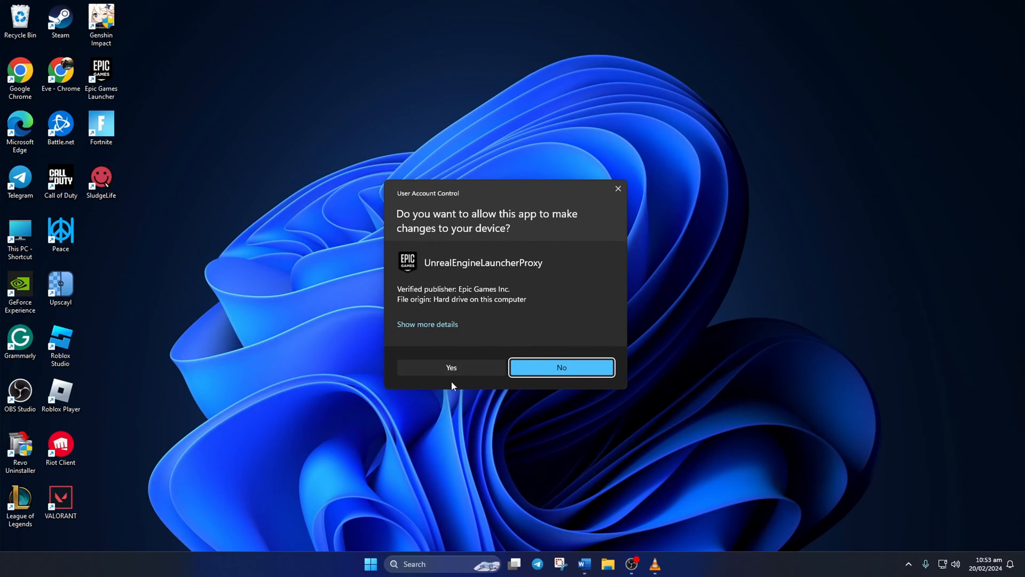
left_click(451, 366)
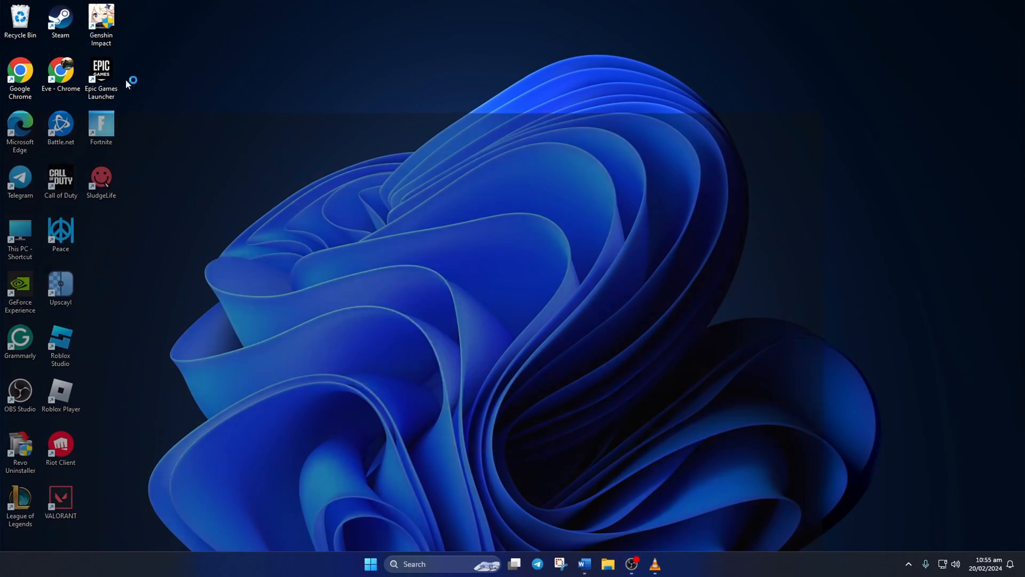
From the Library, manage Fortnite's installation and start verifying its game files.
double_click(101, 74)
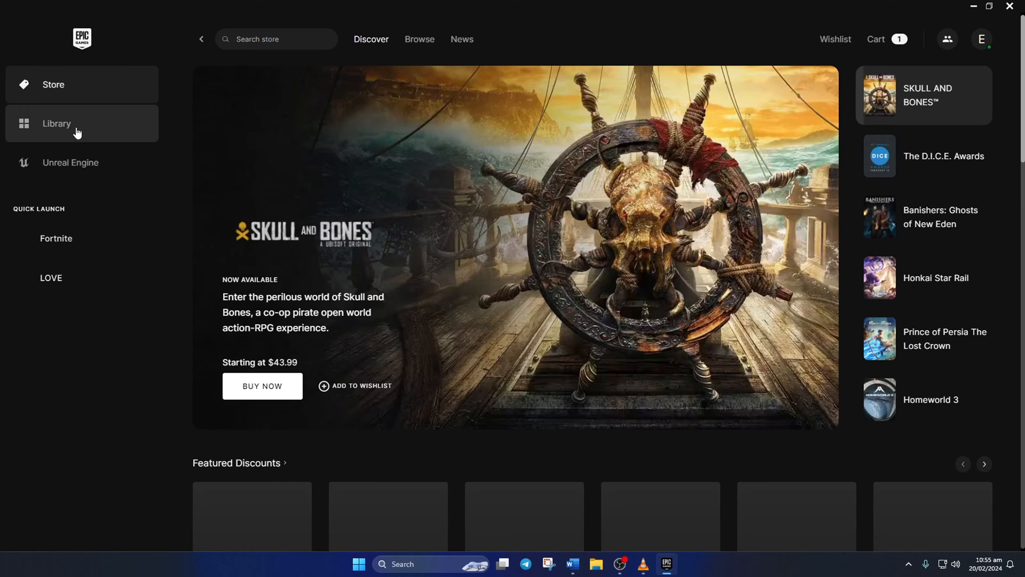
left_click(57, 124)
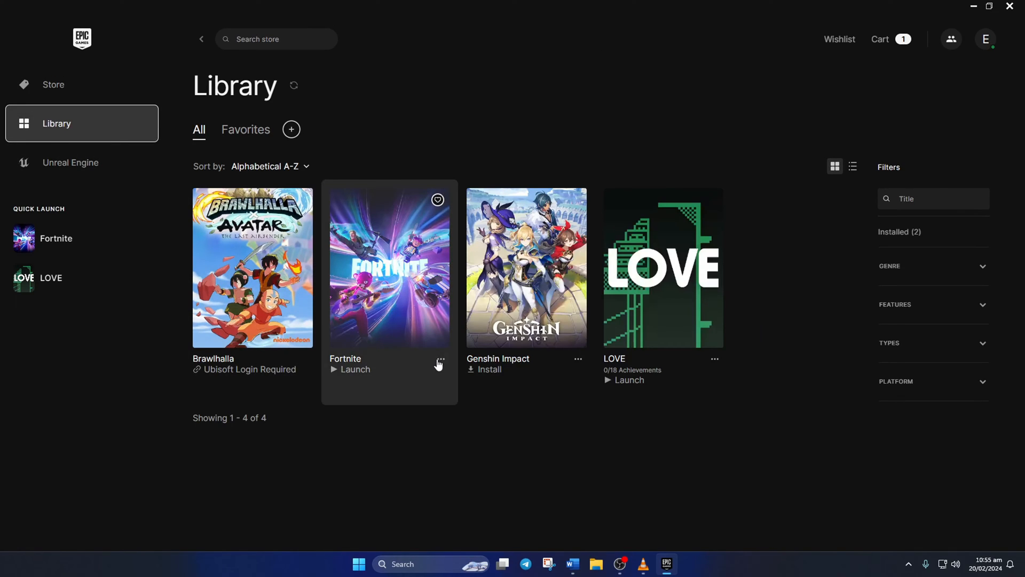
left_click(440, 360)
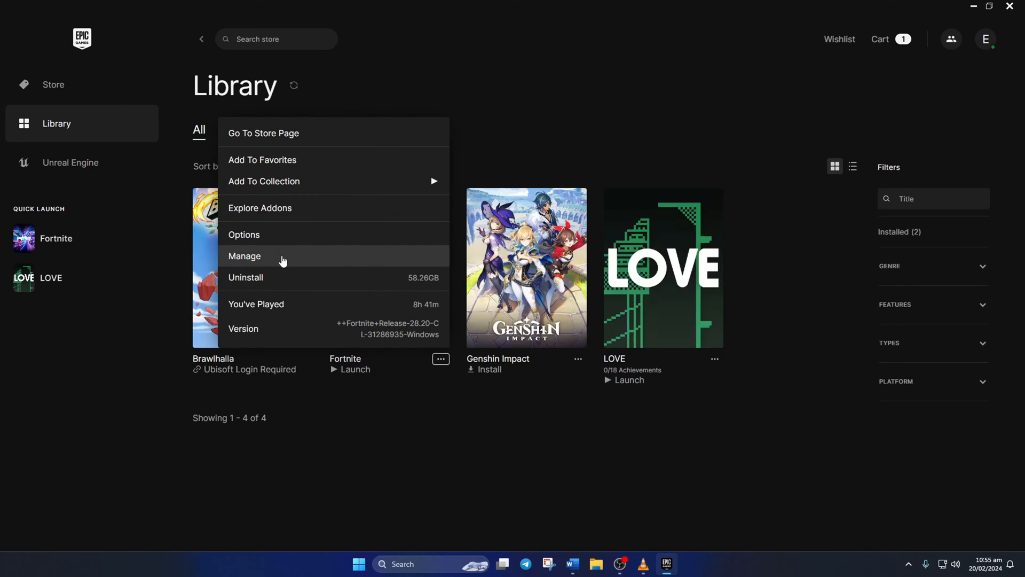
left_click(244, 255)
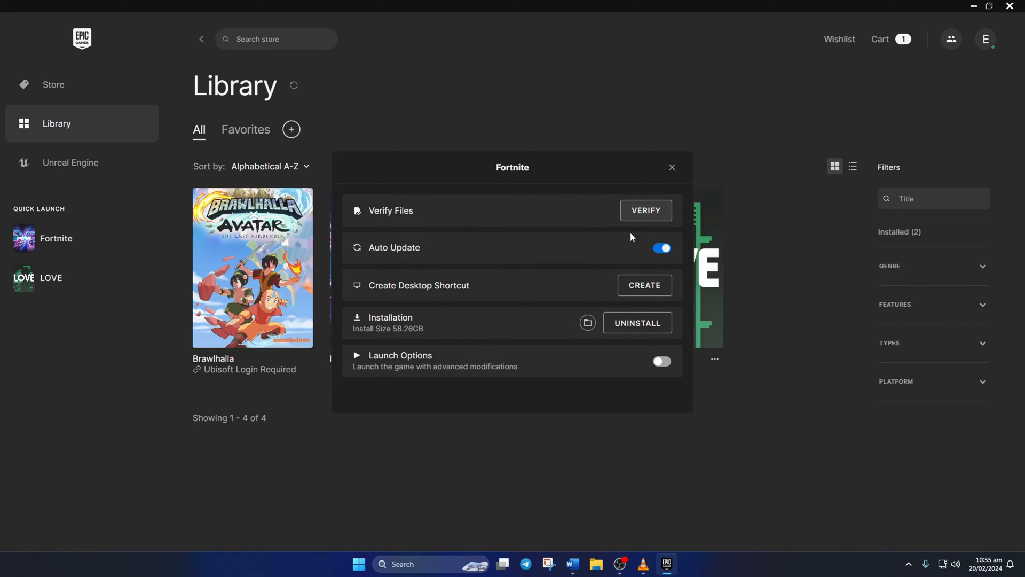
left_click(672, 166)
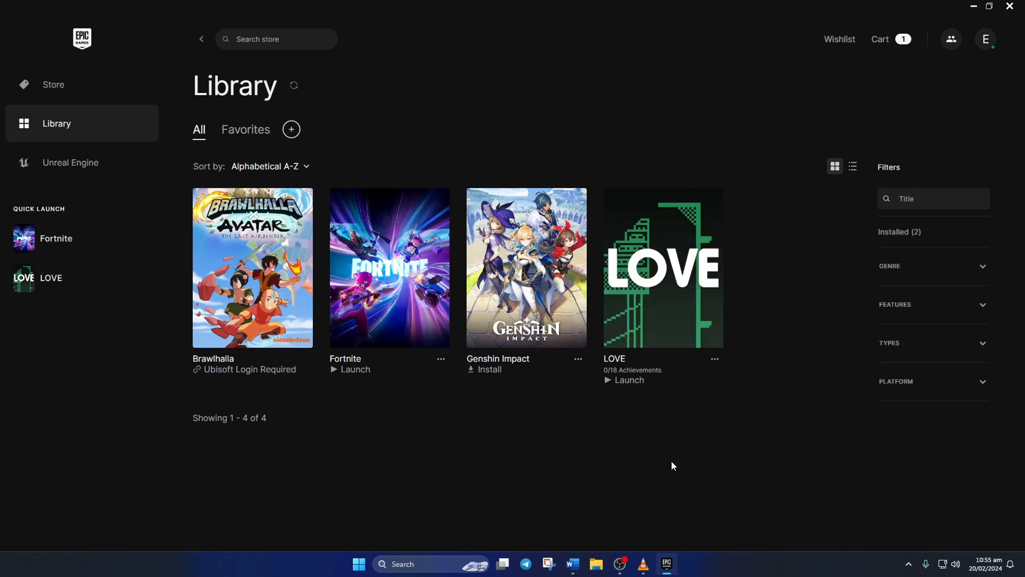
left_click(350, 369)
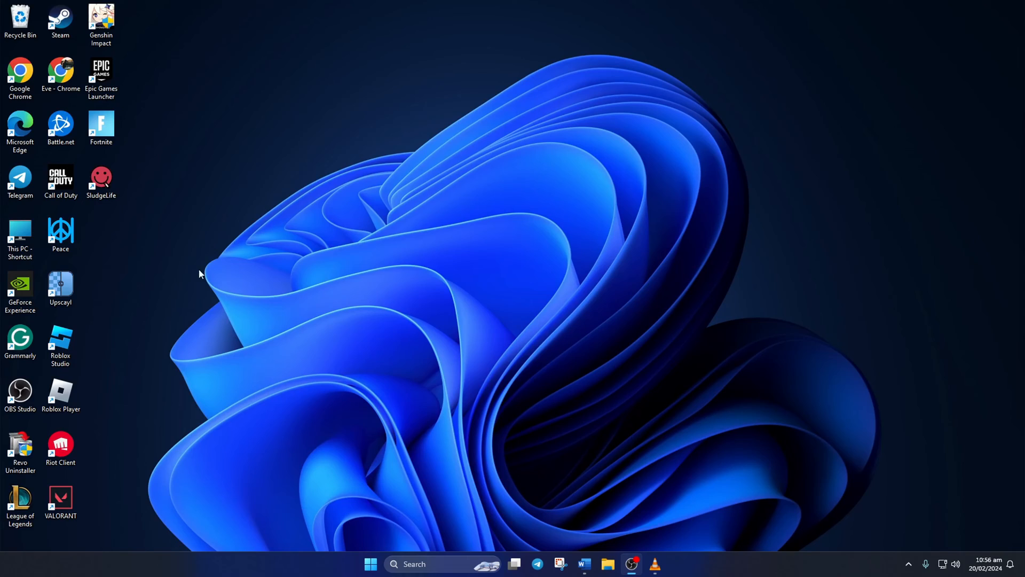
Start Fortnite again from its desktop shortcut to test the launch.
left_click(100, 130)
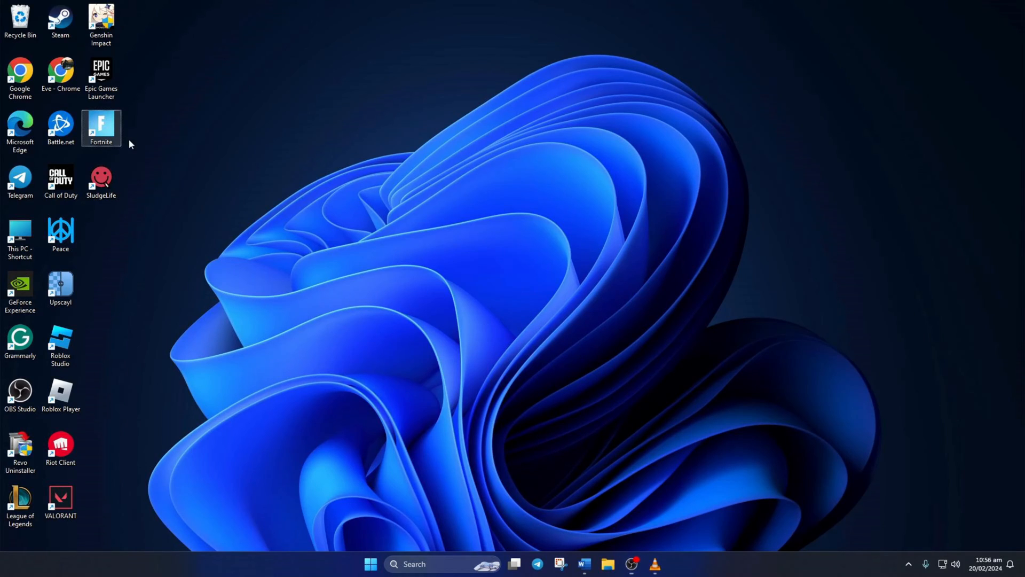